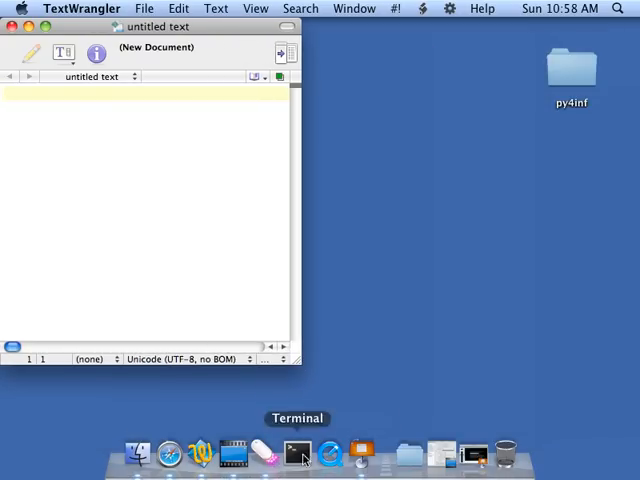
Step: In Terminal, change into Desktop/py4inf and list its Python files
{"action": "left_click", "coordinate": [290, 453]}
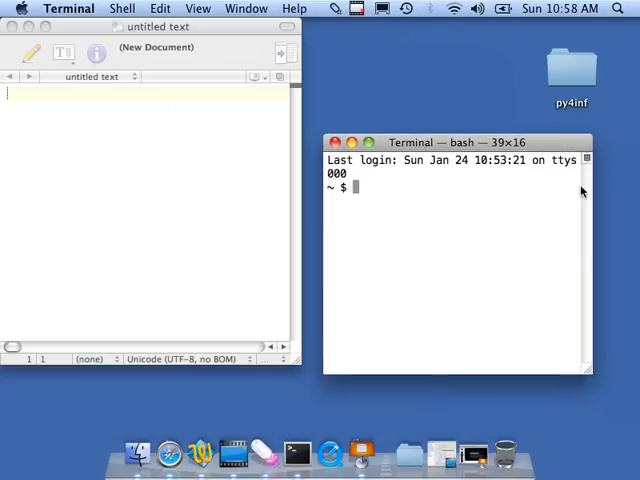
{"action": "type", "text": "cd Desktop/"}
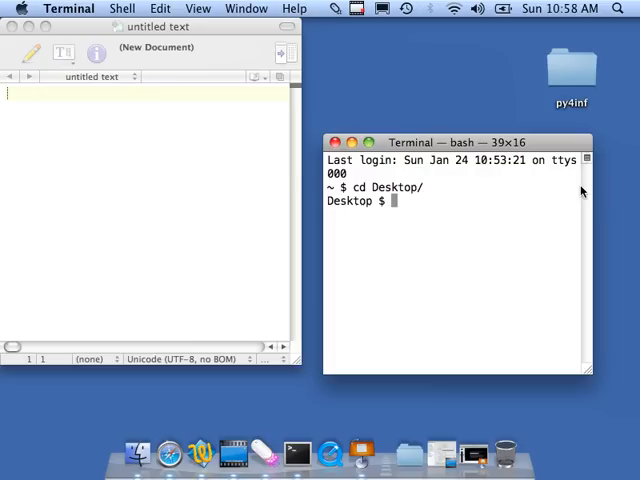
{"action": "type", "text": "cd py4inf/"}
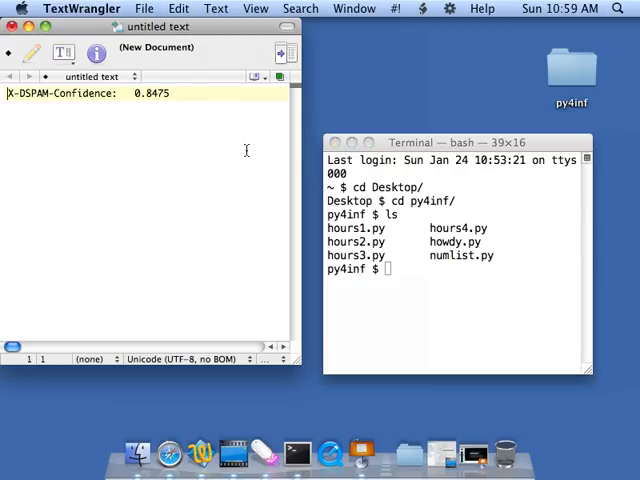
Step: Write x = 'X-DSPAM-Confidence: 0.8475', print x, pos = x.find(':'), print pos
{"action": "type", "text": "x = '"}
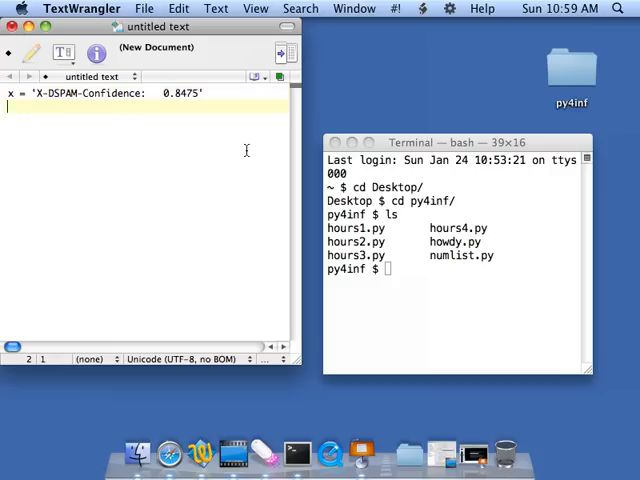
{"action": "type", "text": "print x"}
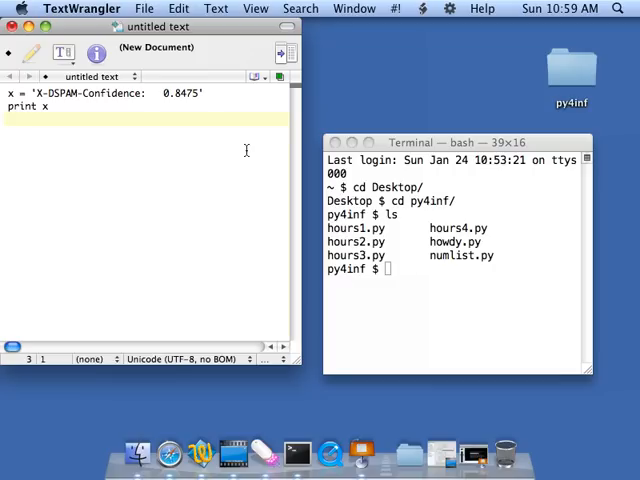
{"action": "type", "text": "pos ="}
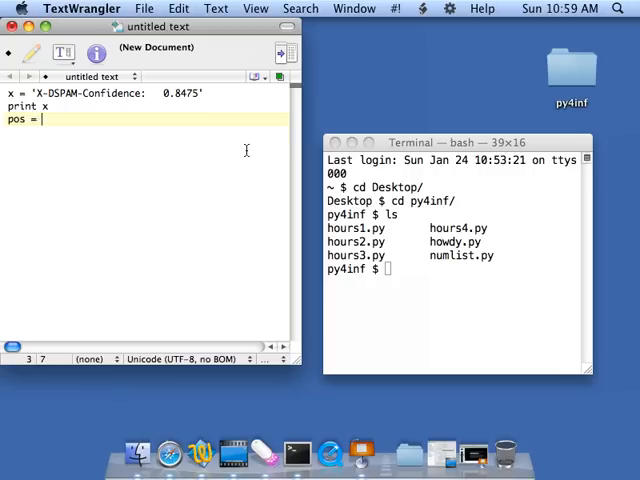
{"action": "type", "text": "x.find"}
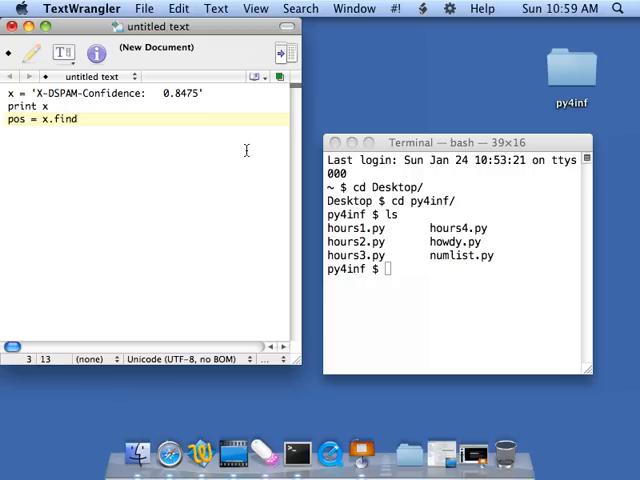
{"action": "type", "text": "(':'"}
{"action": "type", "text": "print"}
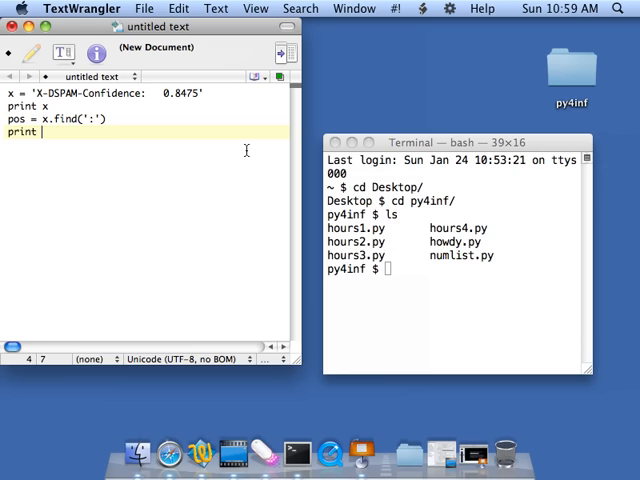
{"action": "type", "text": "pos"}
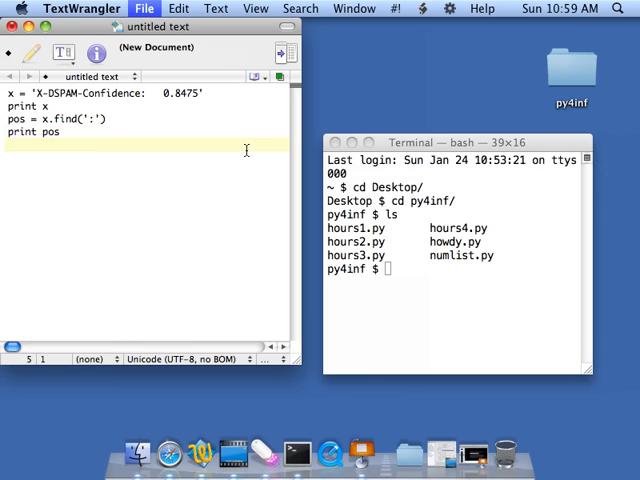
Step: Save the script as spamchop.py in the py4inf folder
{"action": "left_click", "coordinate": [144, 8]}
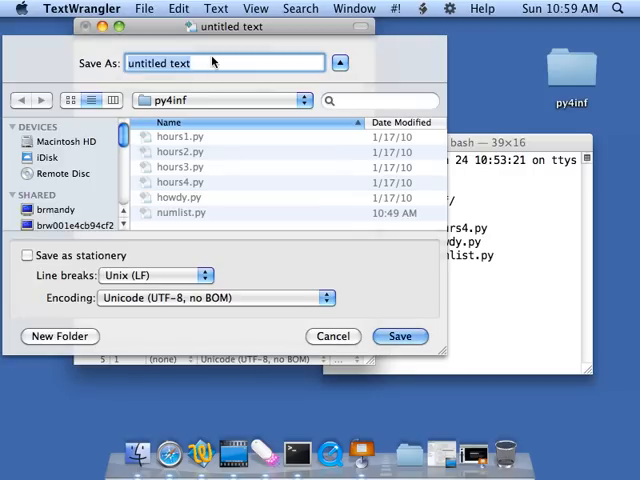
{"action": "type", "text": "spamchop.py"}
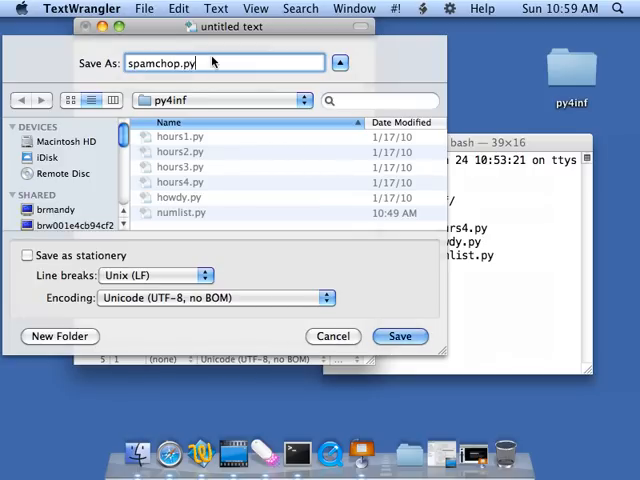
{"action": "left_click", "coordinate": [400, 336]}
{"action": "type", "text": "ls"}
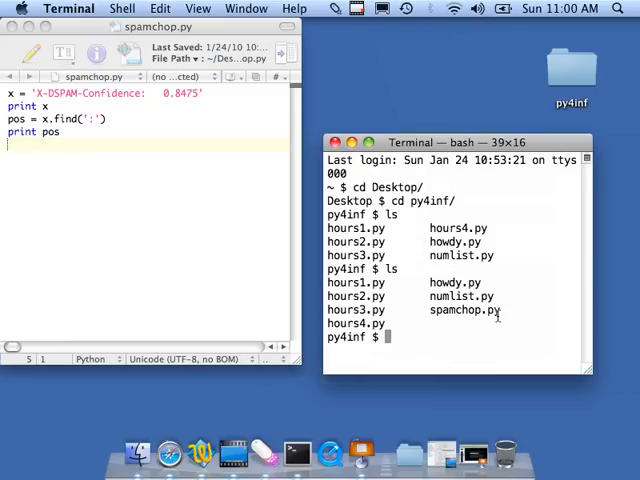
Step: Run python spamchop.py in Terminal to print the line and colon position 18
{"action": "type", "text": "python spamchop.py"}
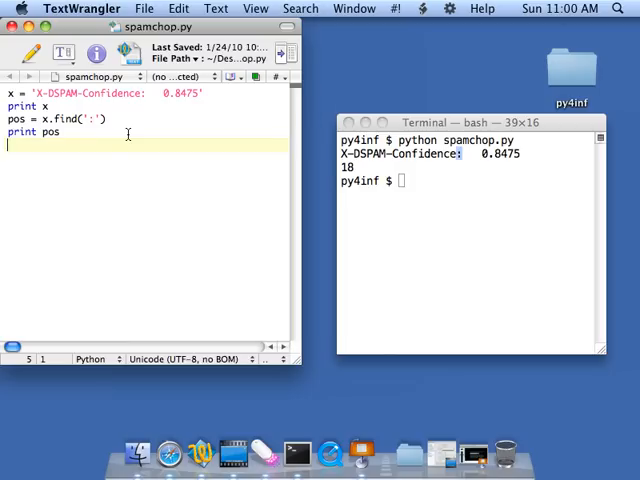
Step: Add print x[pos:] and rerun the script to show ': 0.8475'
{"action": "type", "text": "print"}
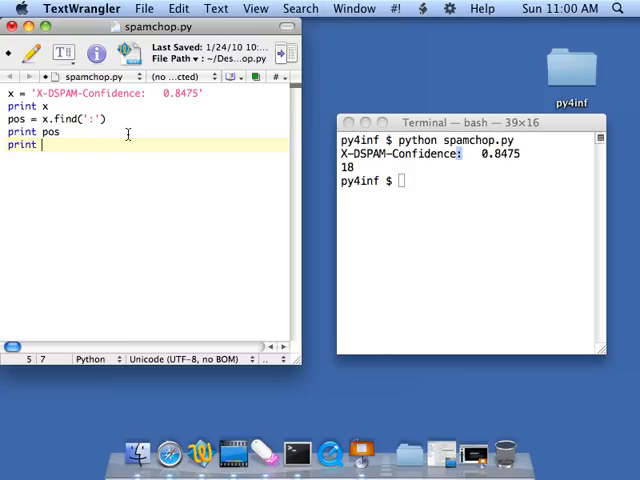
{"action": "type", "text": "x["}
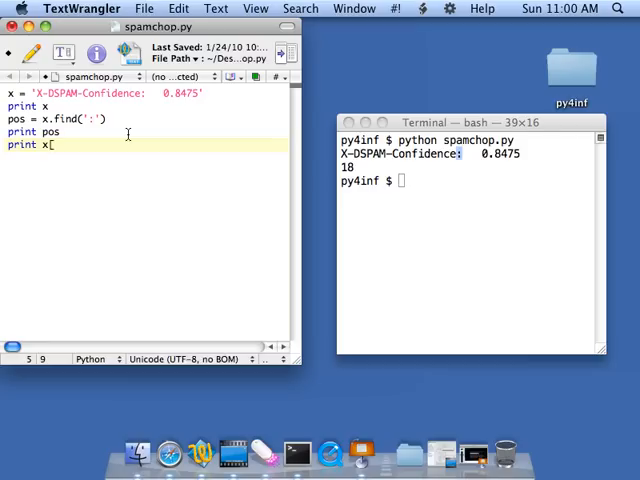
{"action": "type", "text": "pos:"}
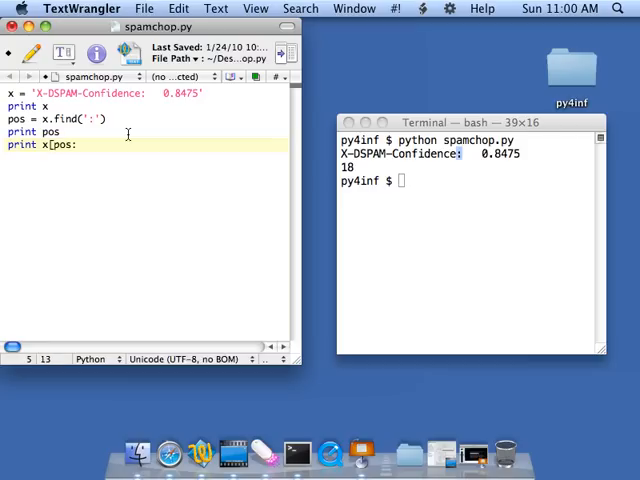
{"action": "type", "text": "]"}
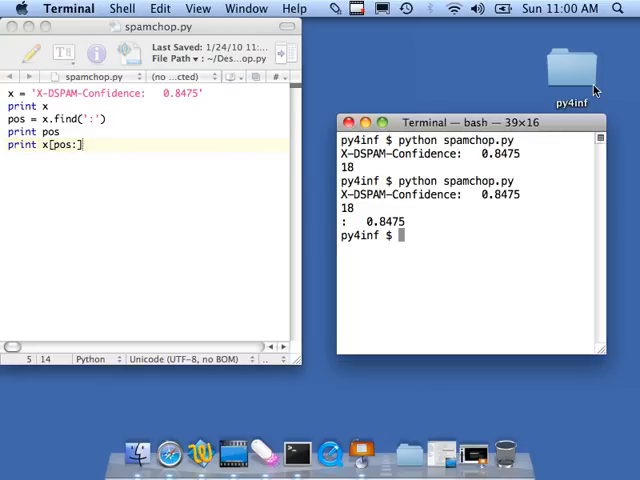
{"action": "mouse_move", "coordinate": [467, 187]}
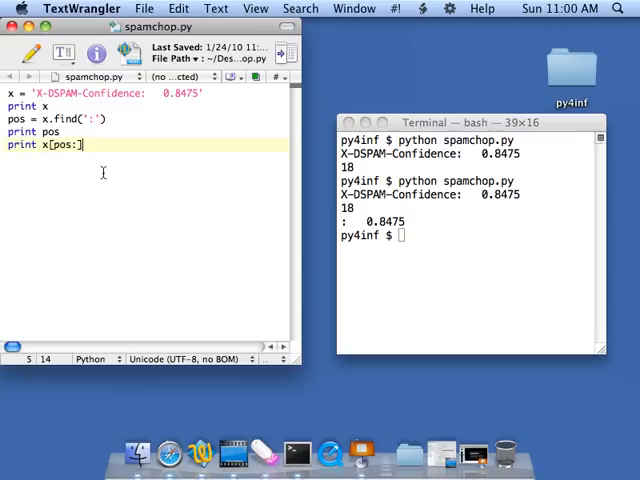
Step: Change the slice to x[pos+1:] so only 0.8475 prints, then resume editing
{"action": "type", "text": "+"}
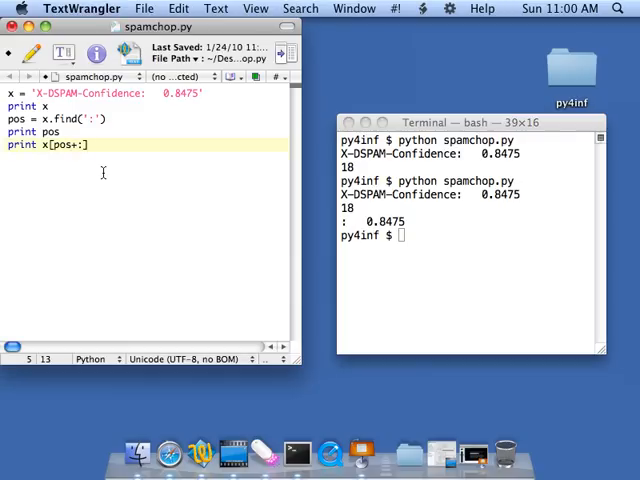
{"action": "type", "text": "1"}
{"action": "left_click", "coordinate": [470, 235]}
{"action": "type", "text": "python spamchop.py"}
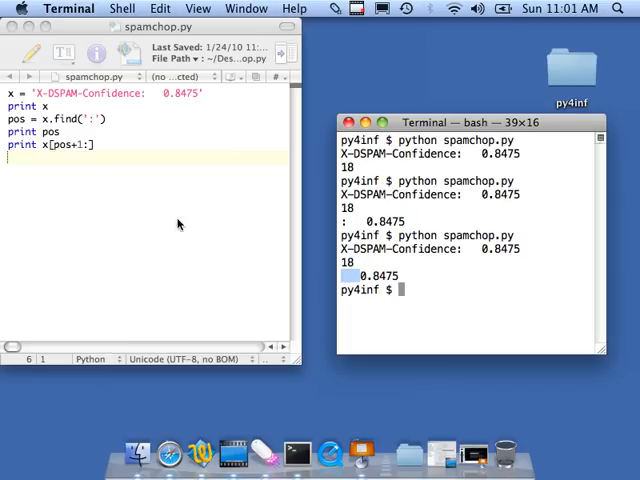
{"action": "left_click", "coordinate": [232, 235]}
{"action": "type", "text": "num = float("}
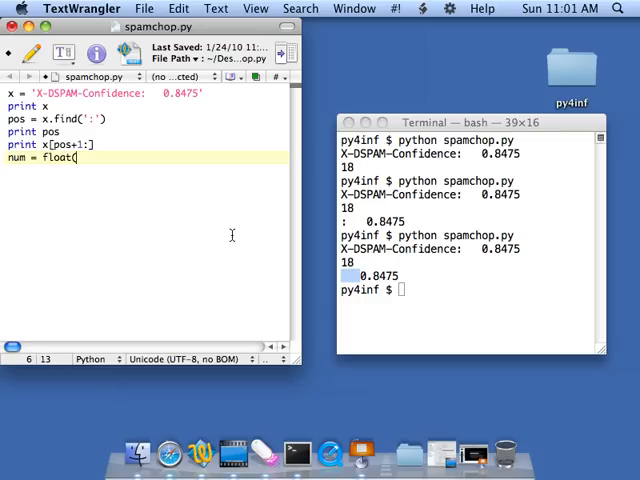
Step: Add num = float(x[pos+1:]) and print num, and rerun to get 0.8475
{"action": "type", "text": "x"}
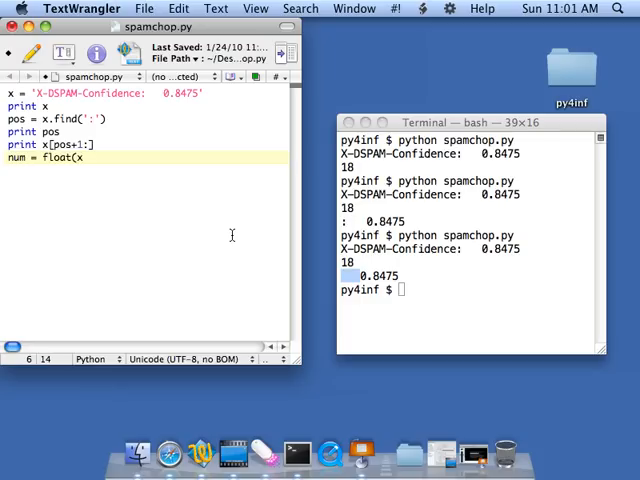
{"action": "type", "text": "[pos"}
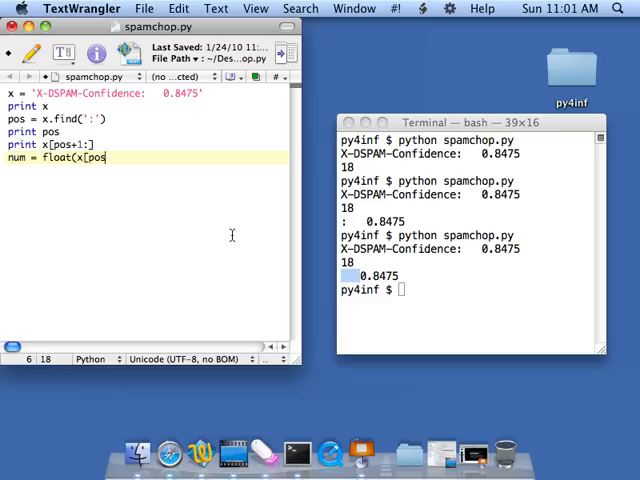
{"action": "type", "text": "+1:"}
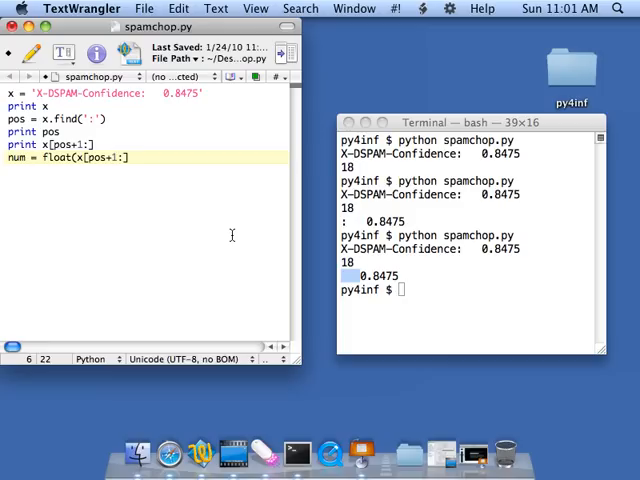
{"action": "type", "text": "p"}
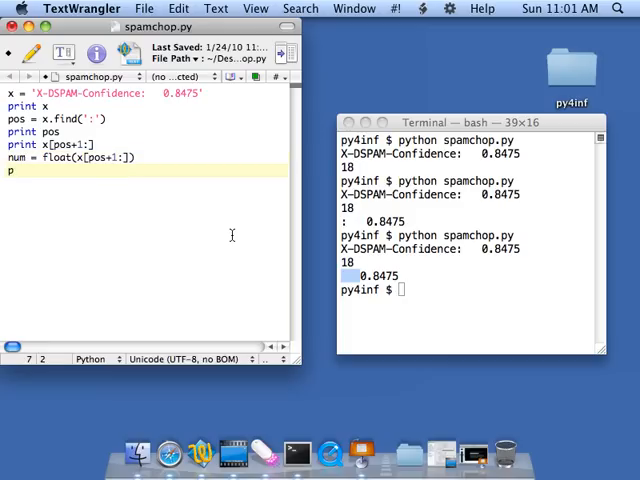
{"action": "type", "text": "rint num"}
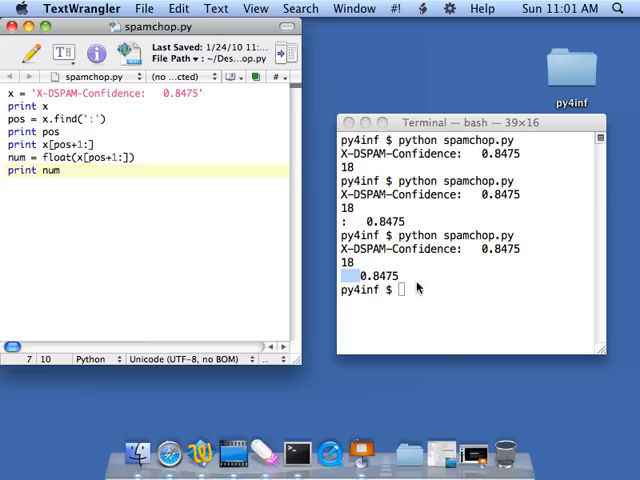
{"action": "left_click", "coordinate": [470, 287]}
{"action": "type", "text": "python spamchop.py"}
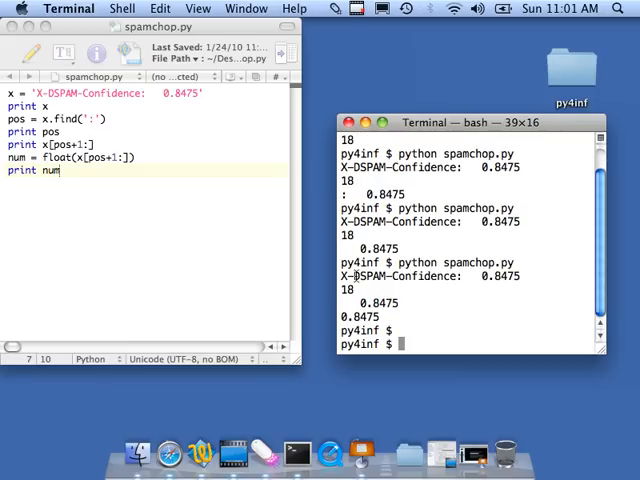
{"action": "left_click", "coordinate": [198, 273]}
{"action": "type", "text": "print"}
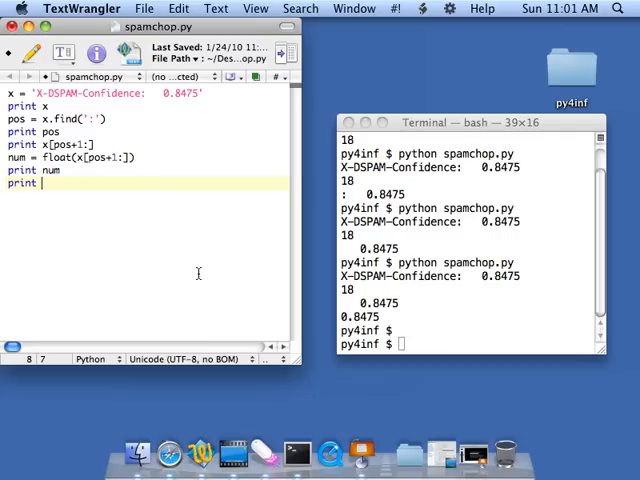
Step: Print num with type(num) and rerun, showing 0.8475 <type 'float'>
{"action": "type", "text": "num"}
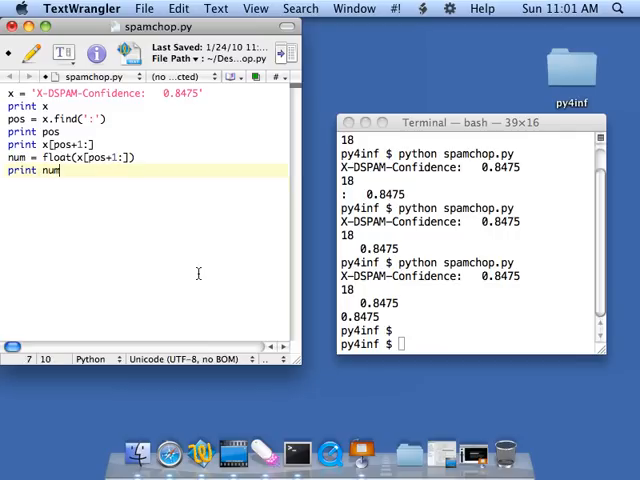
{"action": "type", "text": ","}
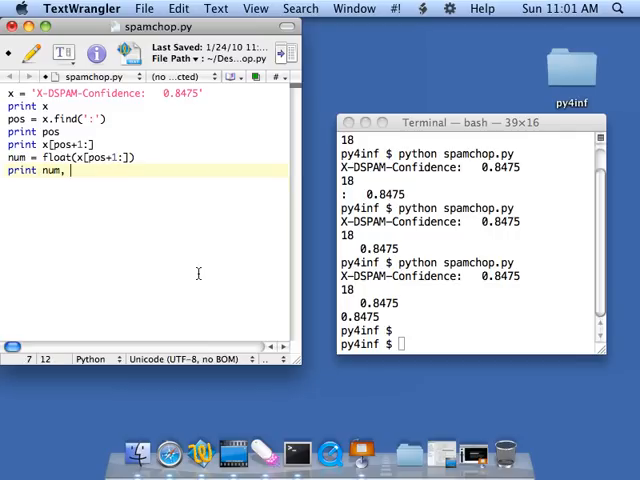
{"action": "type", "text": "type(num"}
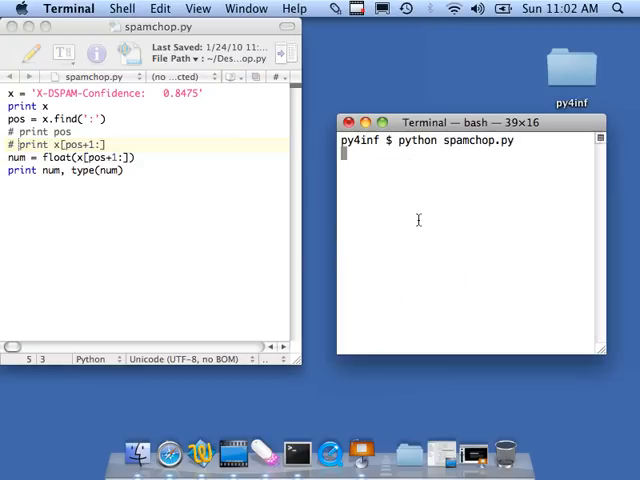
{"action": "key", "text": "Return"}
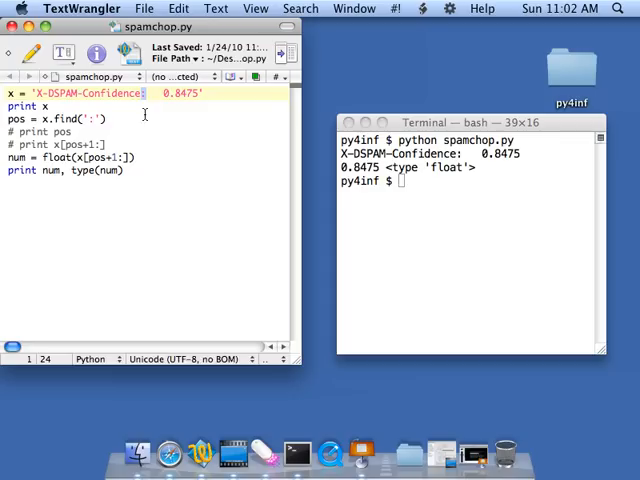
{"action": "mouse_move", "coordinate": [207, 168]}
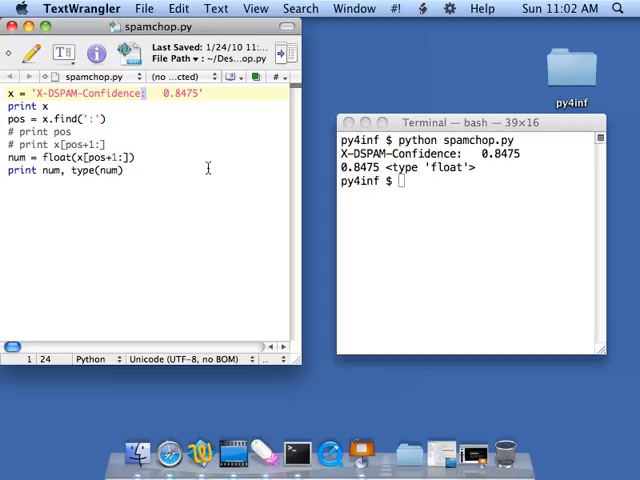
{"action": "mouse_move", "coordinate": [208, 167]}
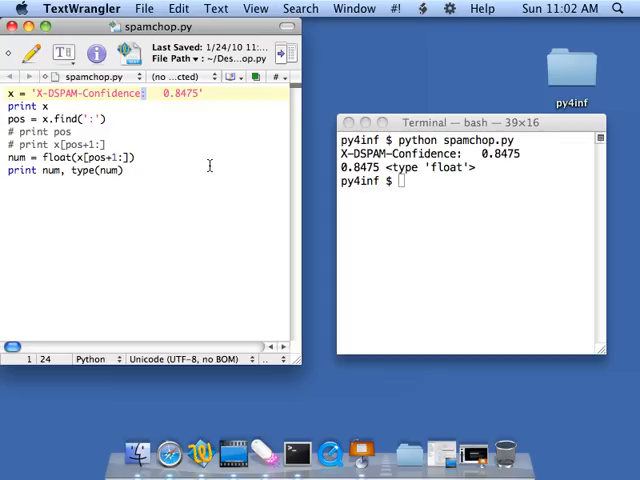
{"action": "mouse_move", "coordinate": [410, 65]}
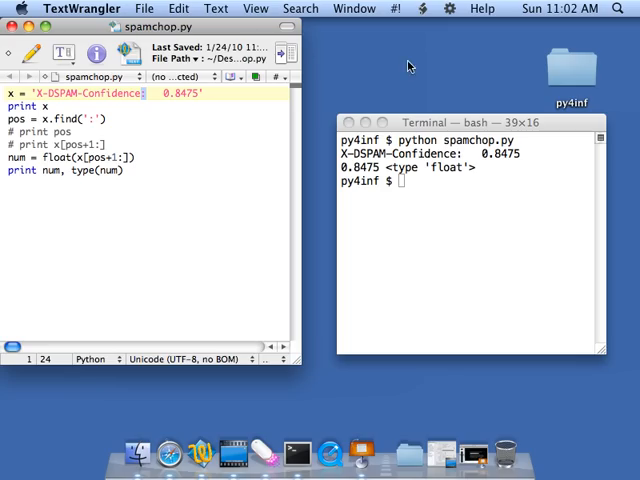